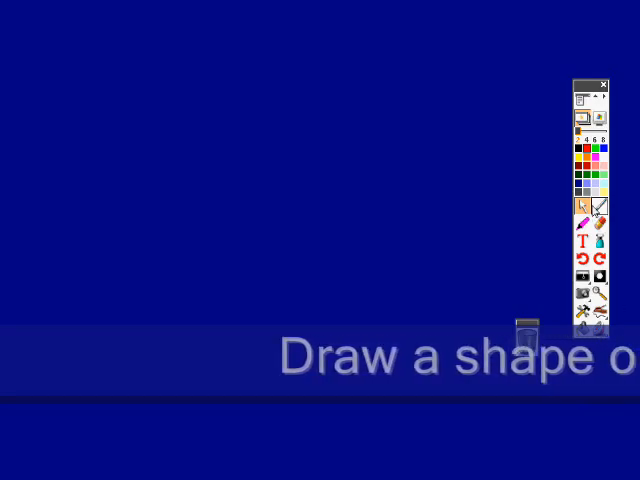
# Draw the first yellow box at the top-left of the page from the Shapes palette.
pyautogui.click(584, 208)
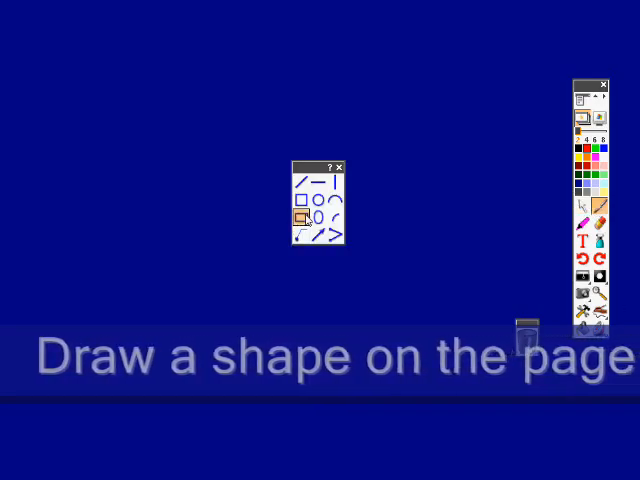
pyautogui.moveTo(40, 40); pyautogui.dragTo(164, 110)
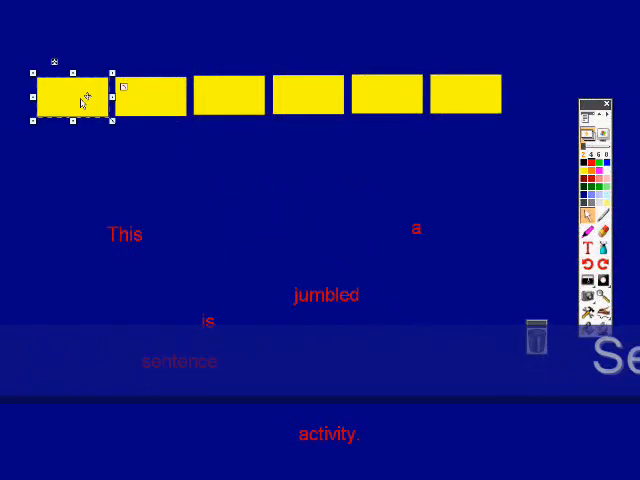
# Make the first box a container with Return if not contained, a reward sound, and only 'This' accepted.
pyautogui.doubleClick(72, 96)
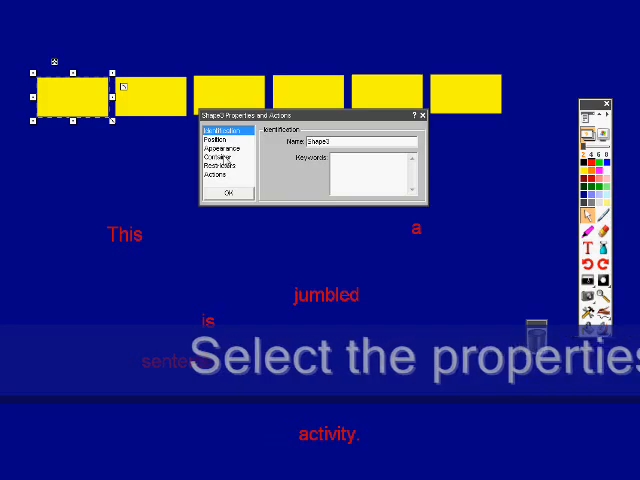
pyautogui.click(220, 160)
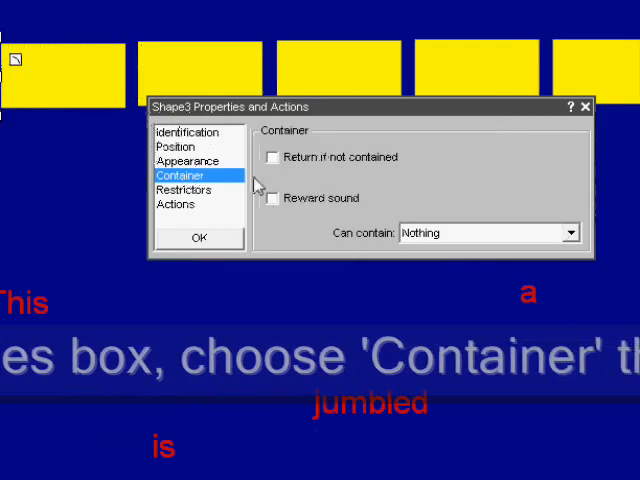
pyautogui.click(272, 156)
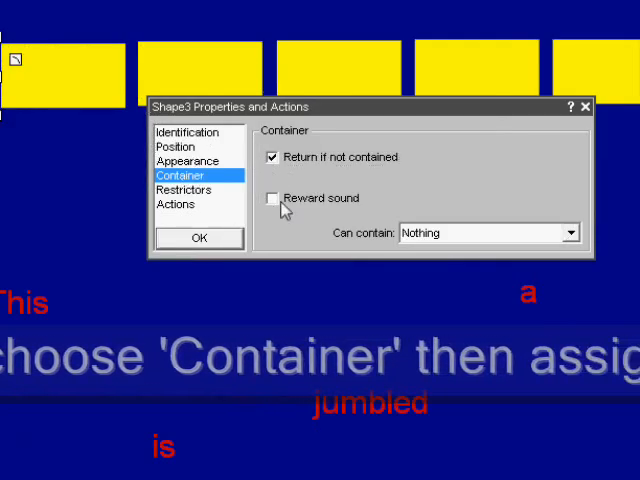
pyautogui.click(272, 198)
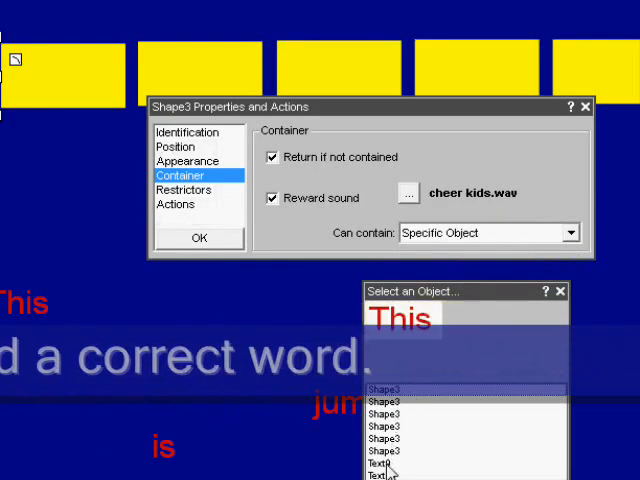
pyautogui.click(200, 238)
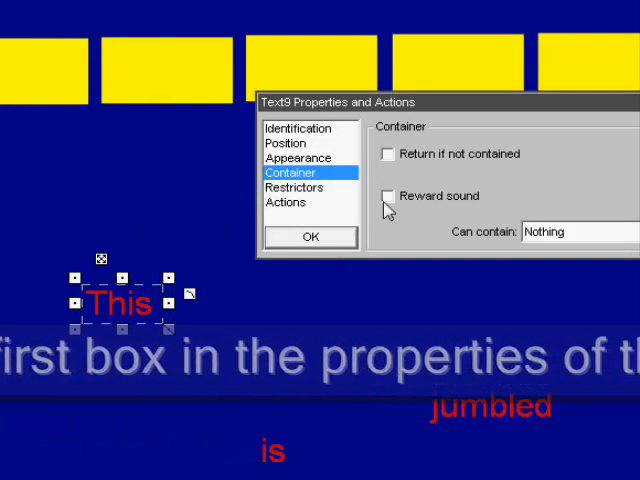
# Enable Return if not contained on the 'This' word object and confirm.
pyautogui.click(388, 154)
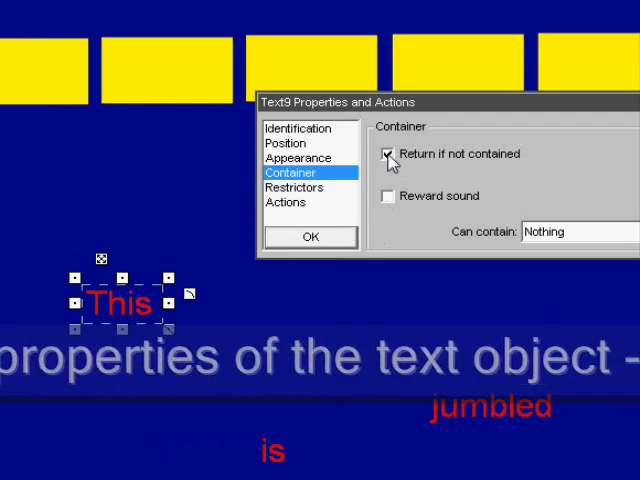
pyautogui.click(312, 236)
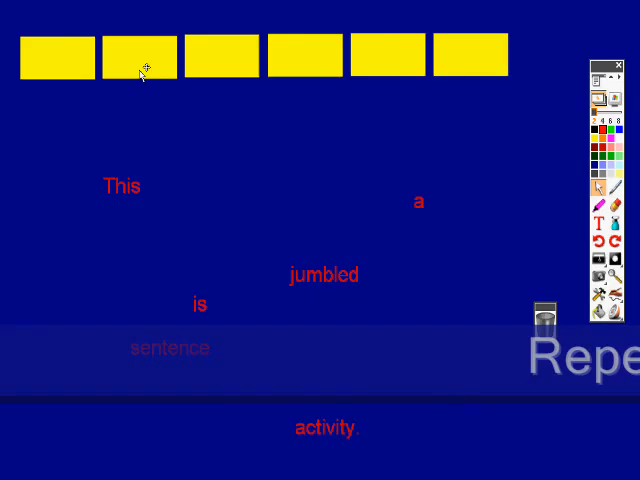
# Make the second box a Specific Object container with cheer kids.wav as its reward sound.
pyautogui.doubleClick(136, 64)
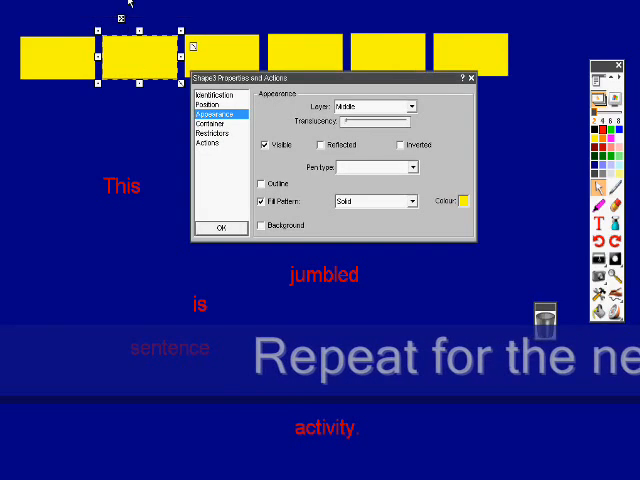
pyautogui.click(204, 124)
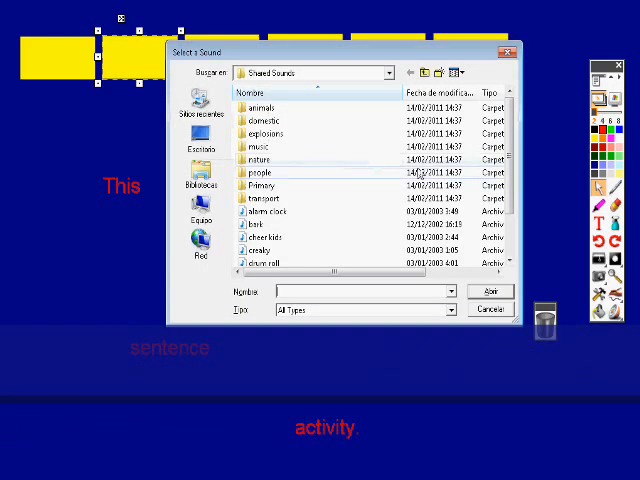
pyautogui.click(268, 236)
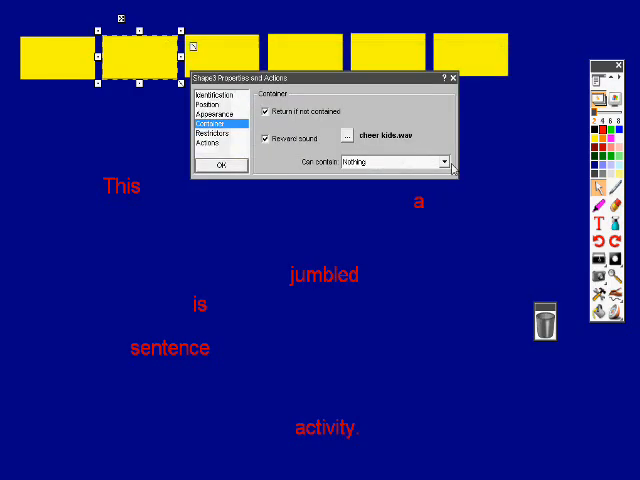
pyautogui.click(438, 160)
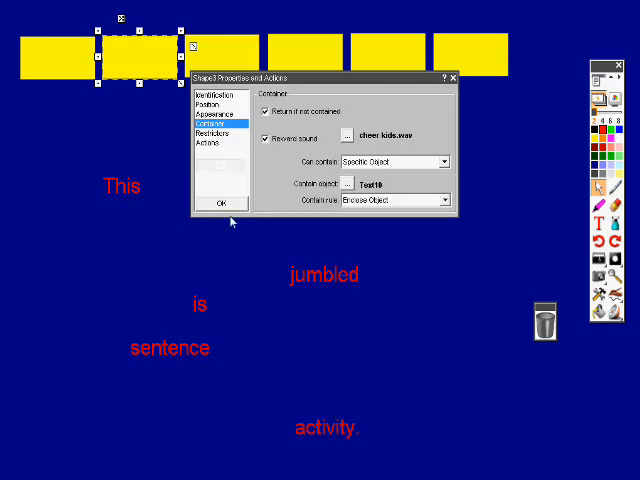
pyautogui.click(226, 204)
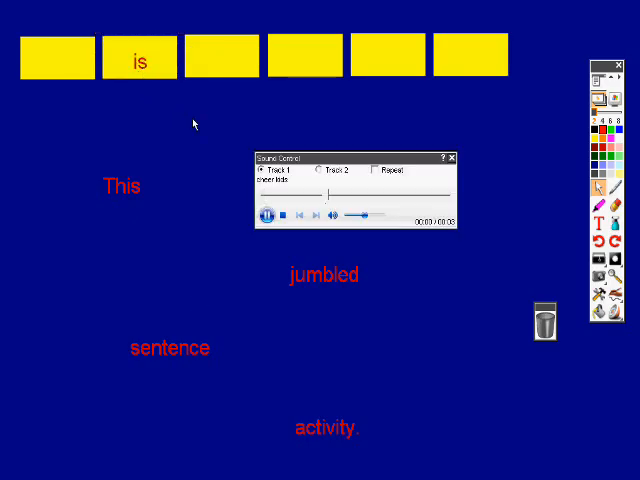
# Close the Sound Control and drag 'This' into the first box to trigger the cheer.
pyautogui.click(268, 212)
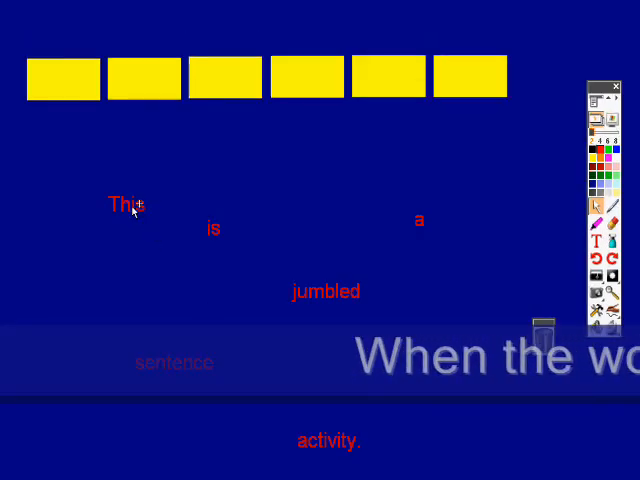
pyautogui.moveTo(124, 204); pyautogui.dragTo(144, 84)
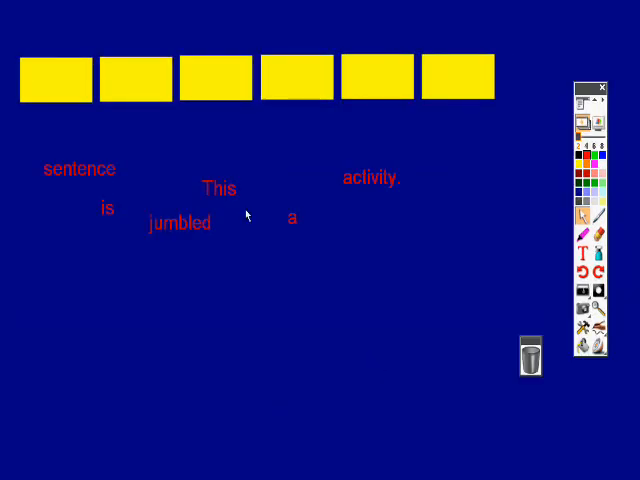
pyautogui.moveTo(218, 188); pyautogui.dragTo(56, 80)
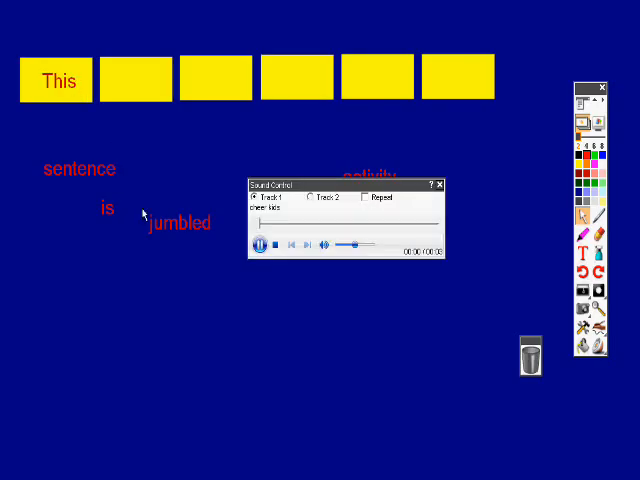